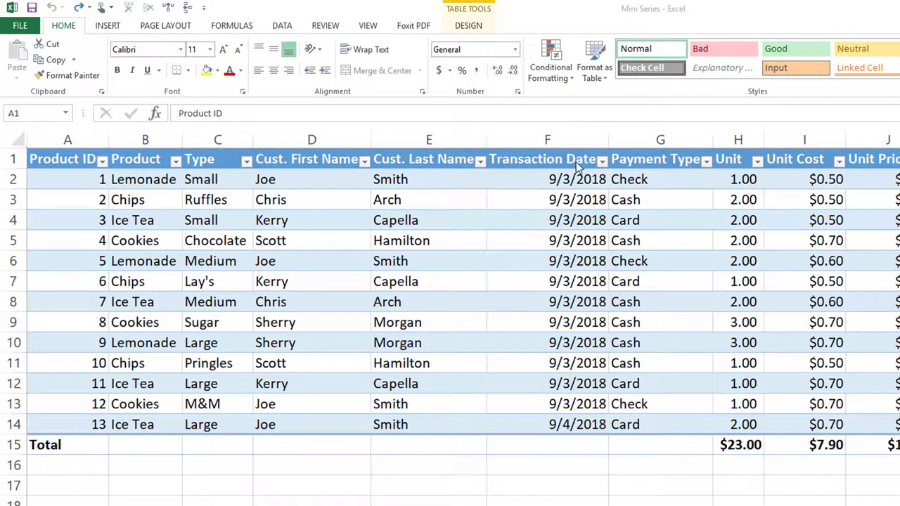
- Turn off the table's Total row and enter 14 below the last Product ID
{"action": "left_click", "coordinate": [547, 159]}
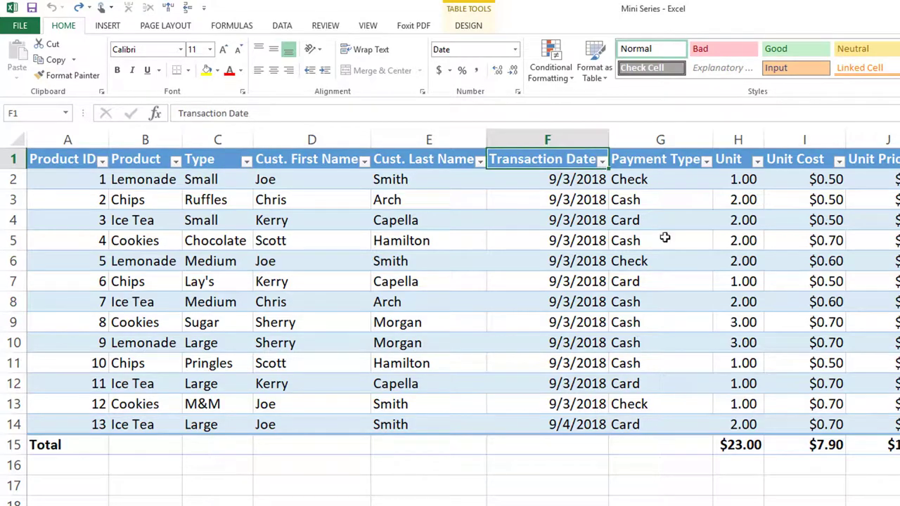
{"action": "left_click", "coordinate": [468, 25]}
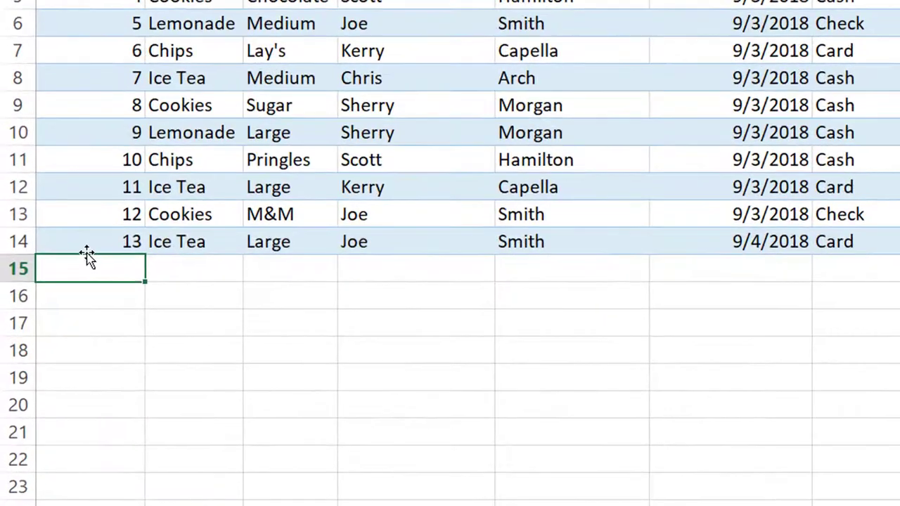
{"action": "type", "text": "14"}
{"action": "left_click", "coordinate": [90, 295]}
{"action": "type", "text": "15"}
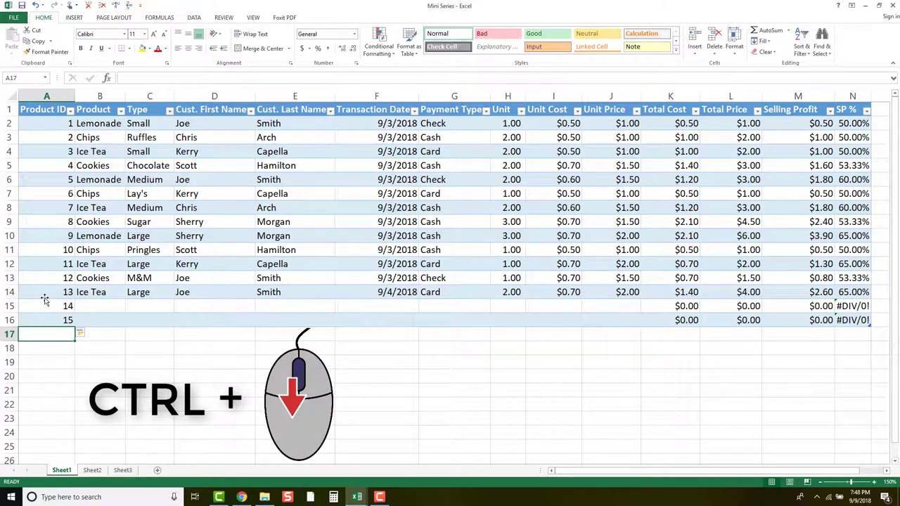
- Undo the extra table columns, the added rows 15 and 14, and the 14 entry
{"action": "scroll", "scroll_direction": "down", "scroll_amount": 3}
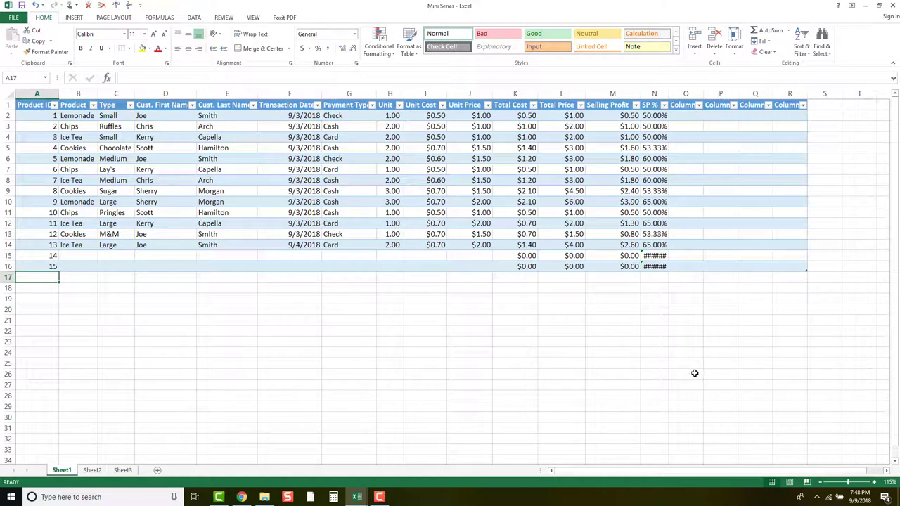
{"action": "key", "text": "ctrl+z"}
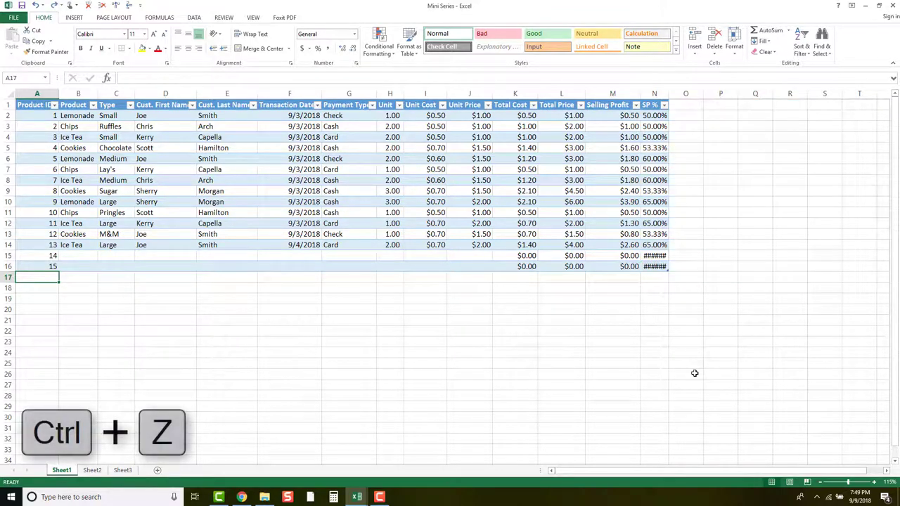
{"action": "key", "text": "ctrl+z"}
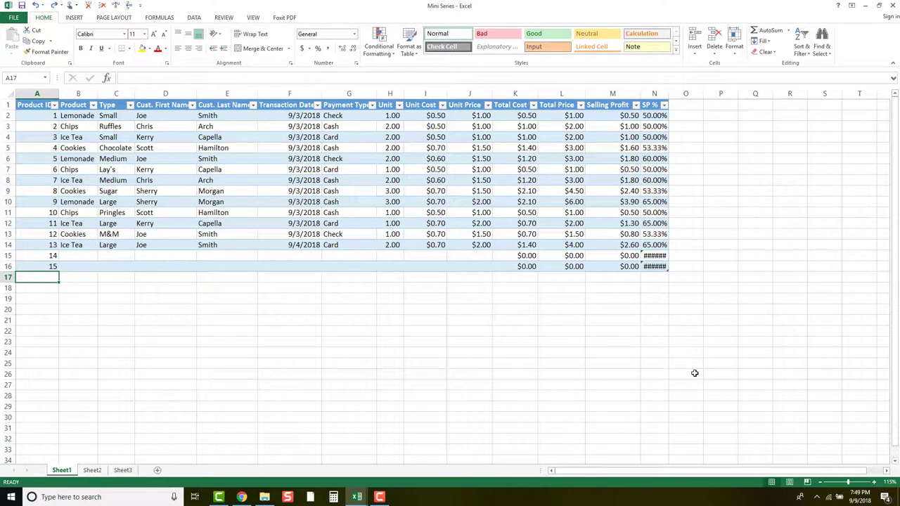
{"action": "key", "text": "ctrl+z"}
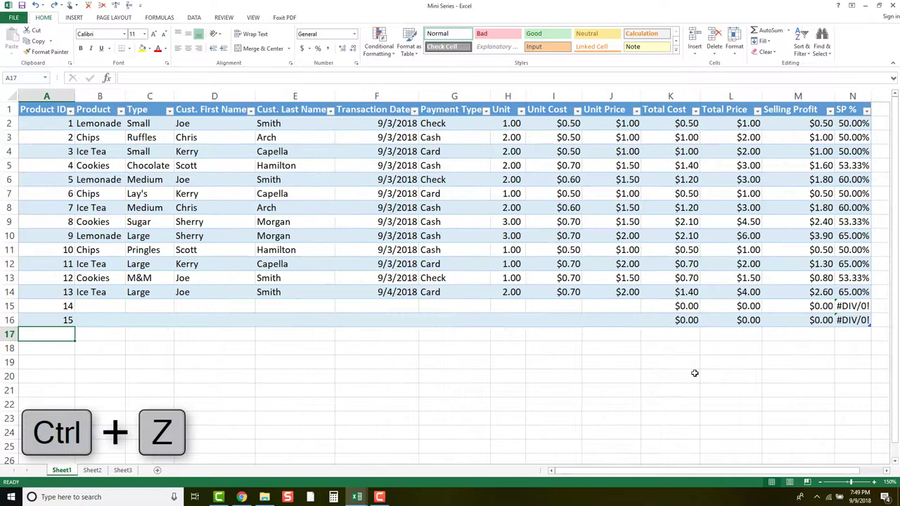
{"action": "key", "text": "ctrl+z"}
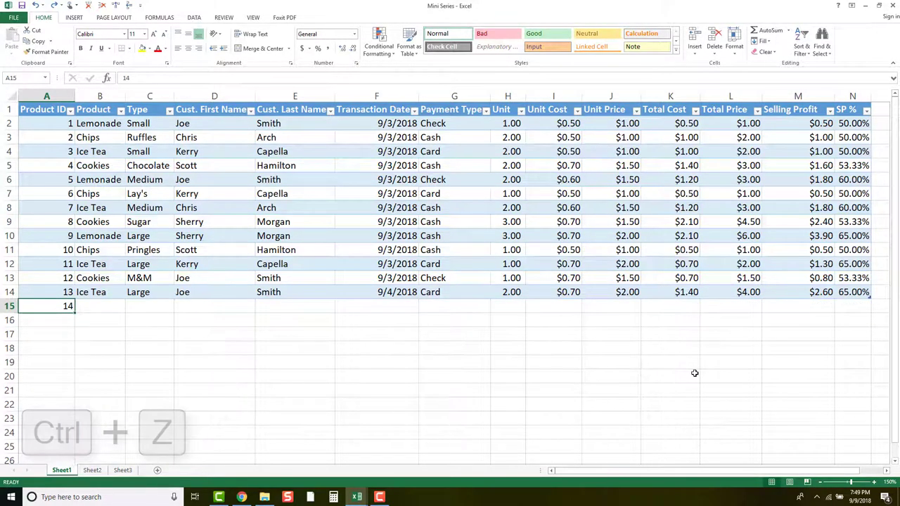
{"action": "key", "text": "ctrl+z"}
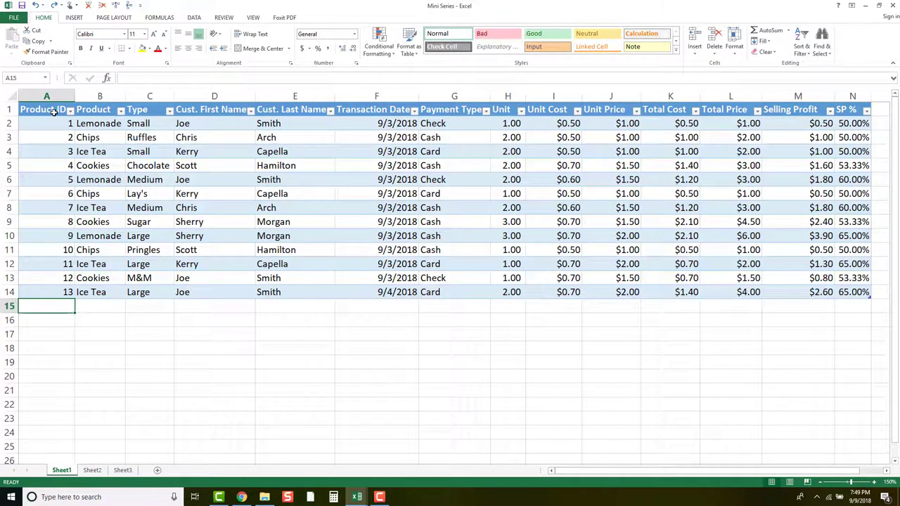
- Convert the sales table to a normal range and confirm with Yes
{"action": "left_click", "coordinate": [47, 109]}
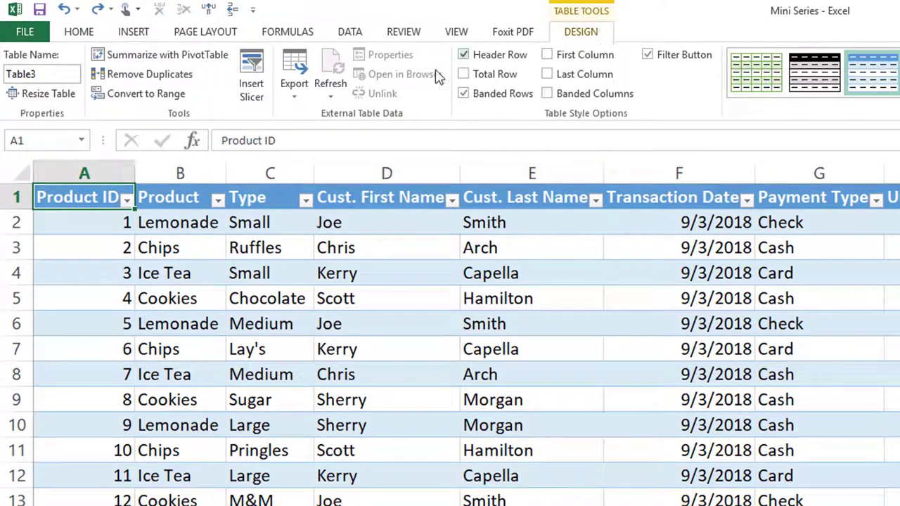
{"action": "mouse_move", "coordinate": [146, 93]}
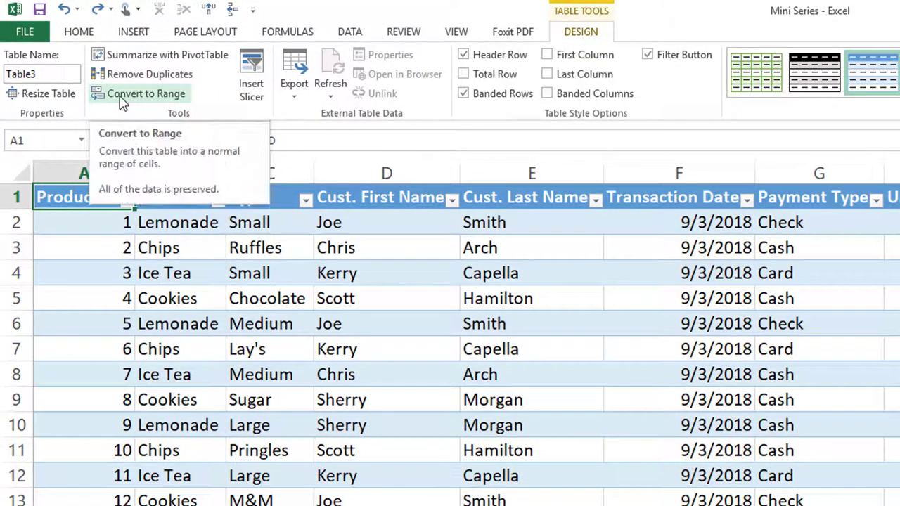
{"action": "left_click", "coordinate": [146, 93]}
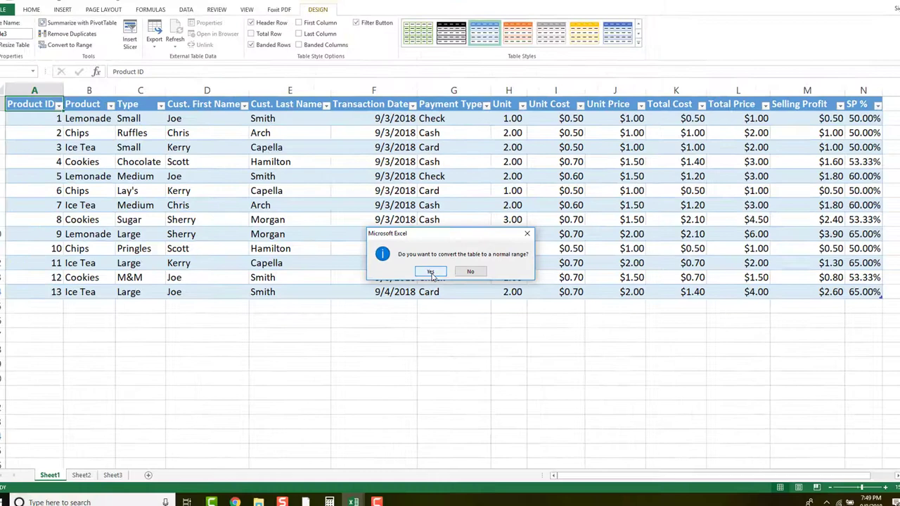
{"action": "left_click", "coordinate": [431, 273]}
{"action": "type", "text": "14"}
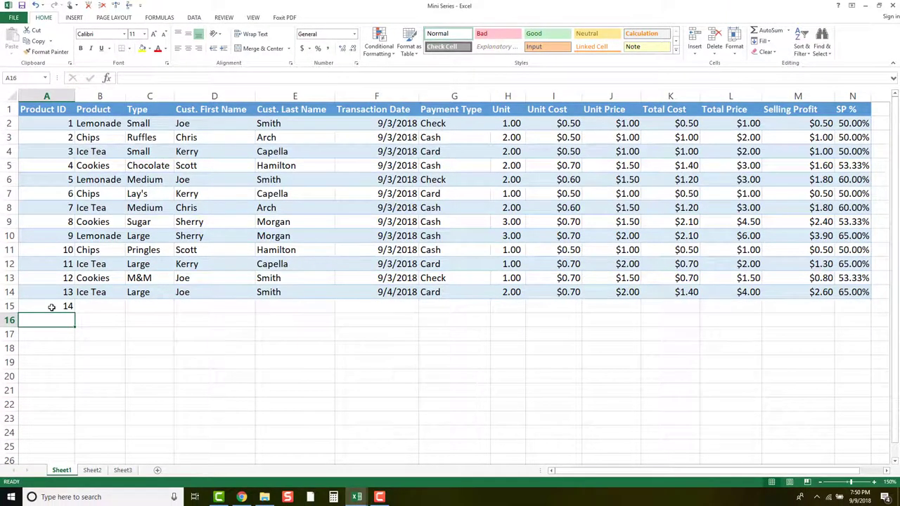
- Undo the stray 14 entry and select Total Cost formula cell K2
{"action": "key", "text": "ctrl+z"}
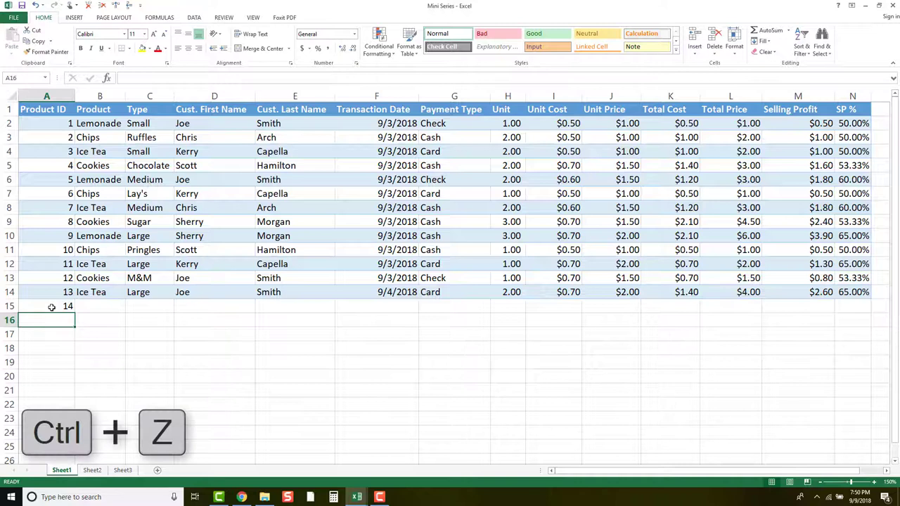
{"action": "key", "text": "ctrl+z"}
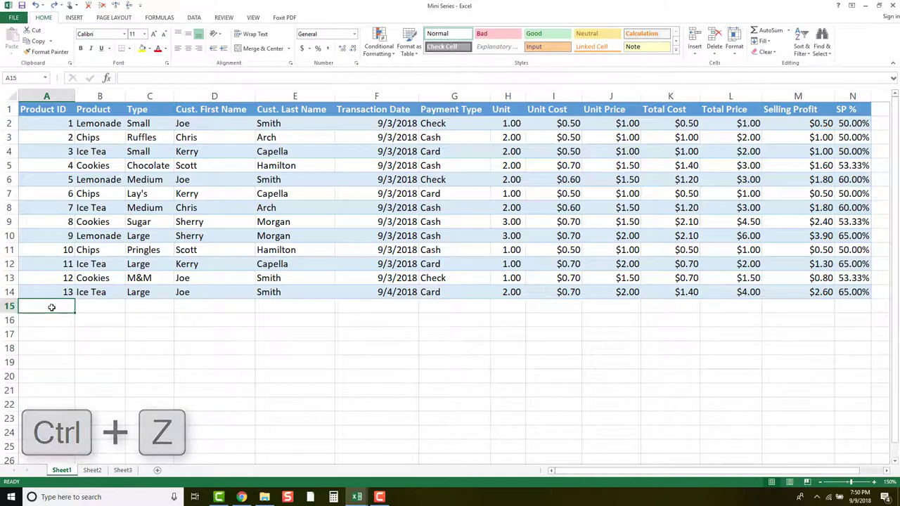
{"action": "key", "text": "ctrl+z"}
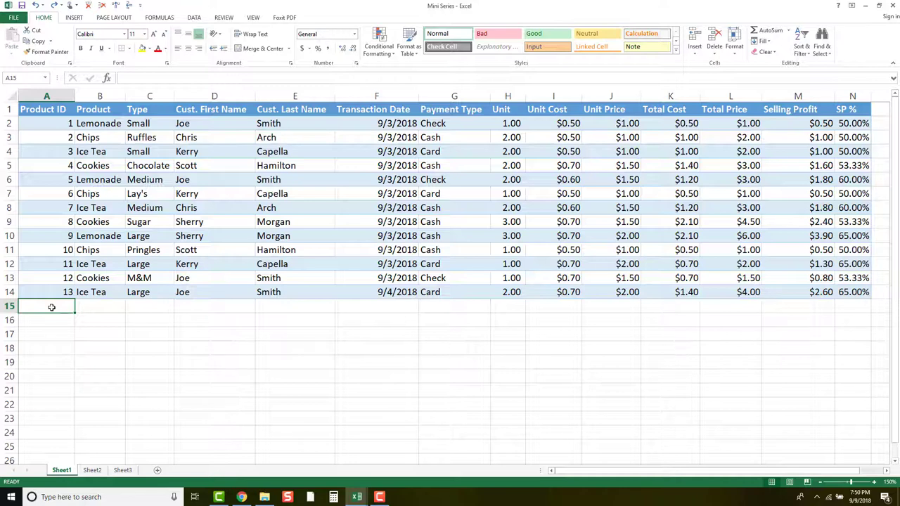
{"action": "left_click", "coordinate": [159, 18]}
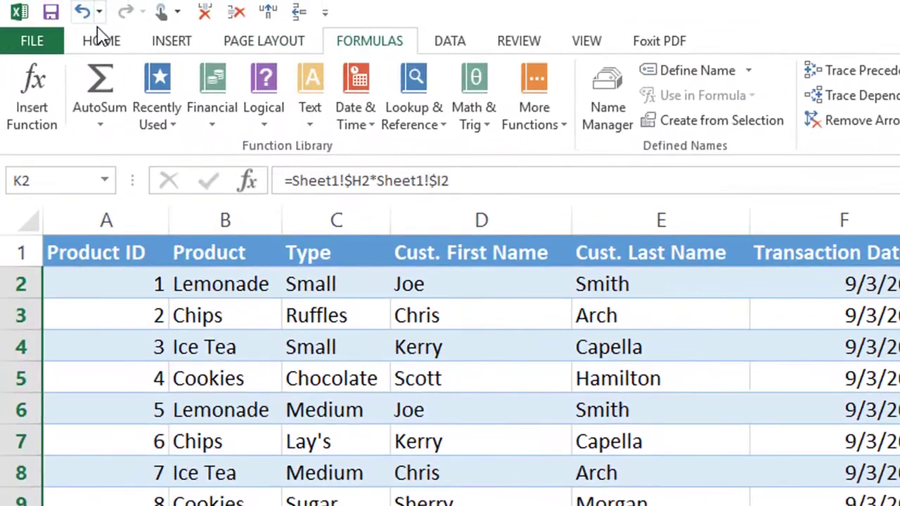
- Colour the Total Cost through SP % formula columns' text blue
{"action": "left_click", "coordinate": [101, 41]}
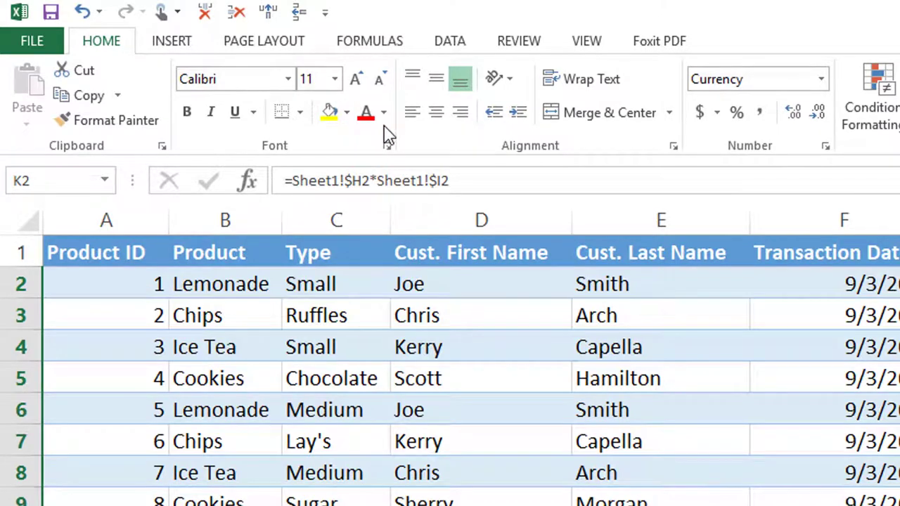
{"action": "left_click", "coordinate": [387, 112]}
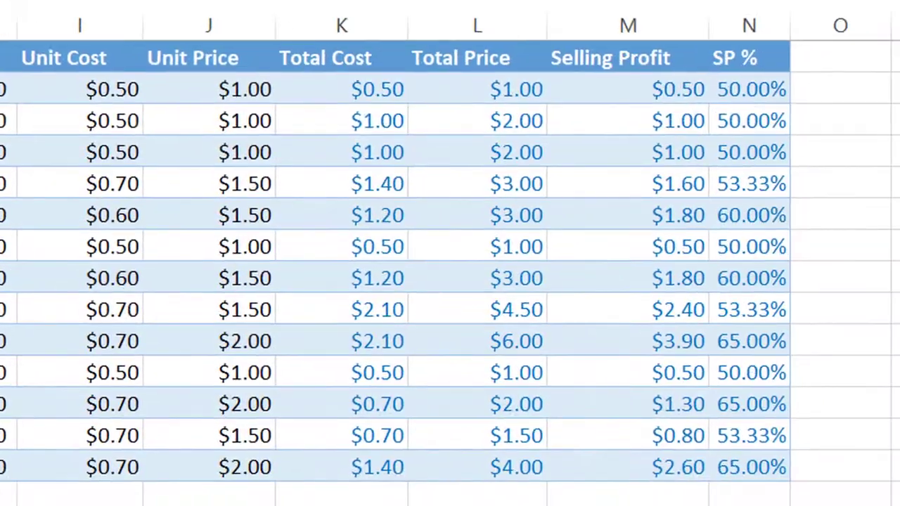
{"action": "scroll", "scroll_direction": "left", "scroll_amount": 3}
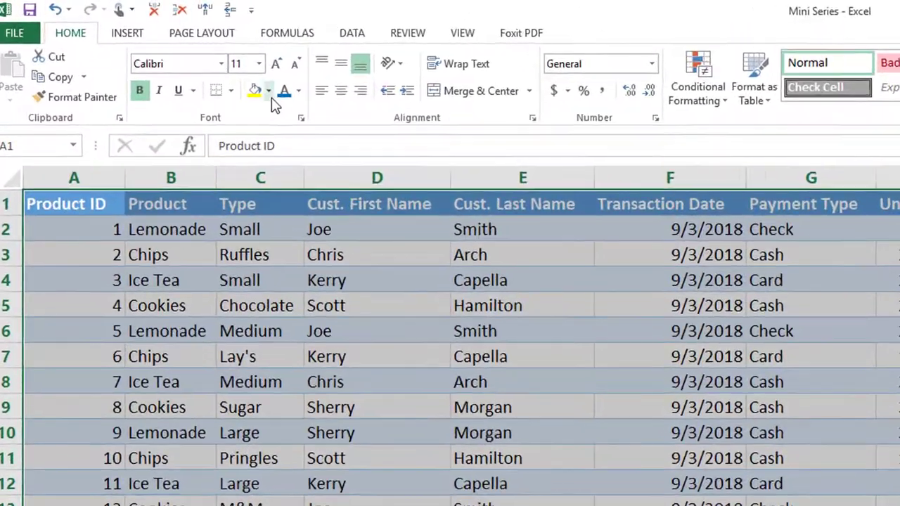
- Set the data rows to No Fill and fill the header row black
{"action": "left_click", "coordinate": [268, 91]}
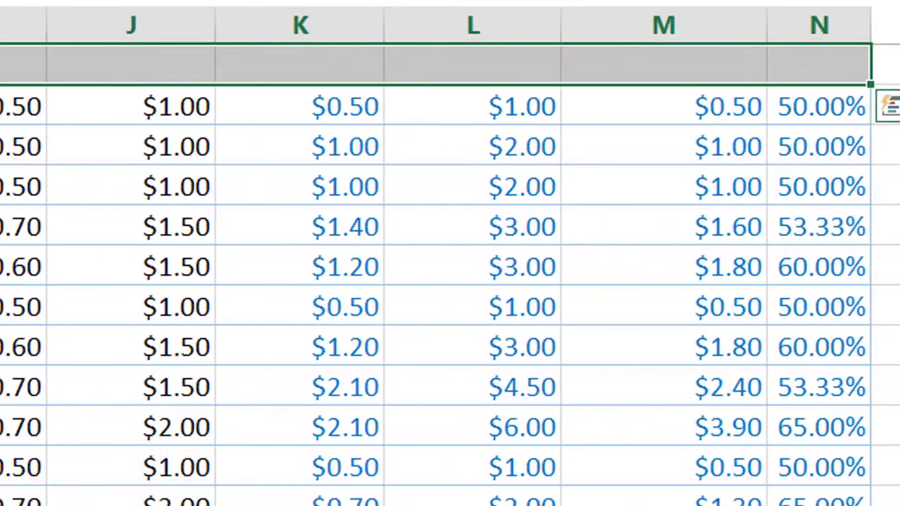
{"action": "left_click", "coordinate": [439, 143]}
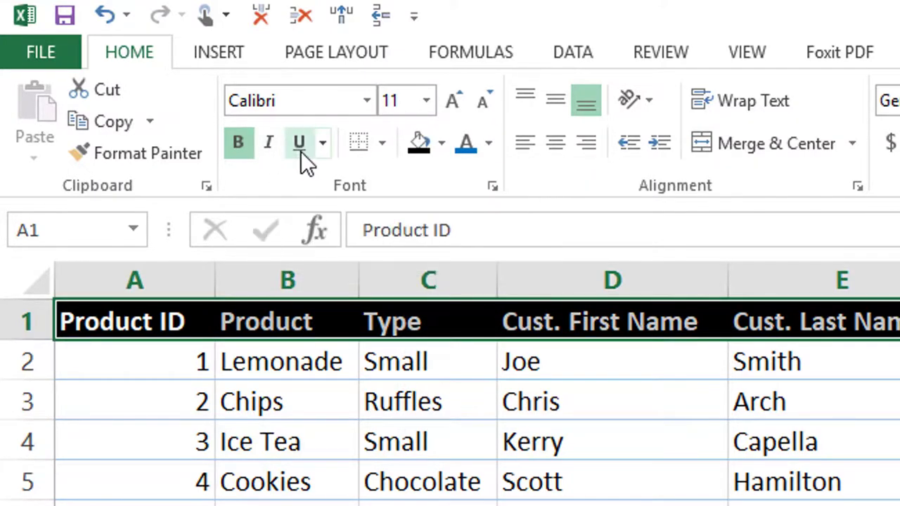
- Browse underline and border choices, then set the header font size to 12
{"action": "left_click", "coordinate": [321, 143]}
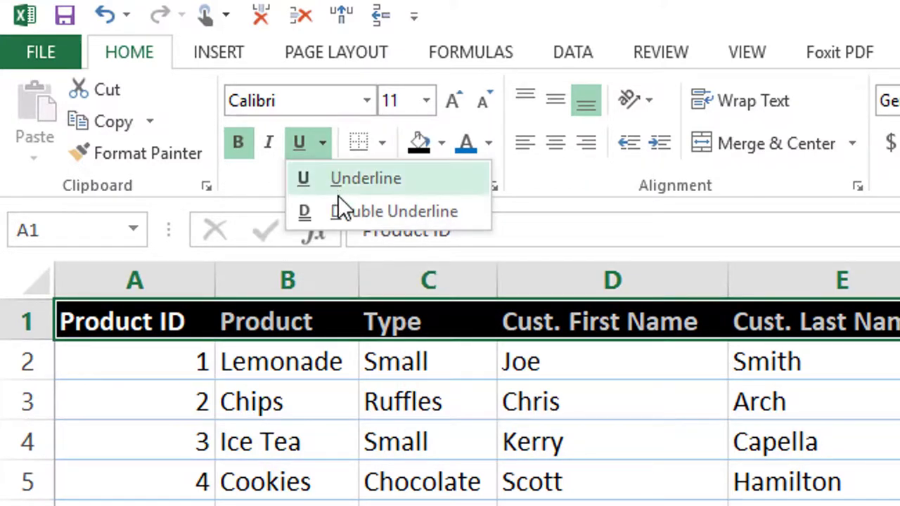
{"action": "left_click", "coordinate": [222, 85]}
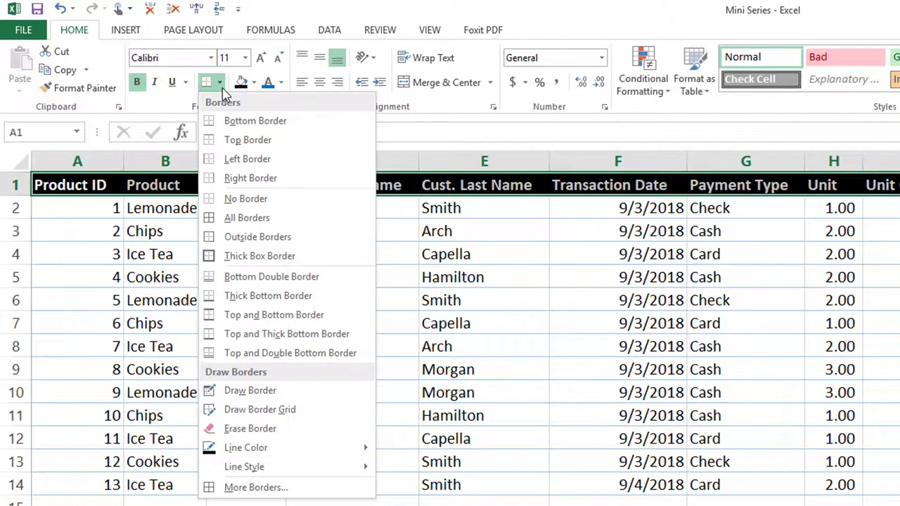
{"action": "mouse_move", "coordinate": [246, 74]}
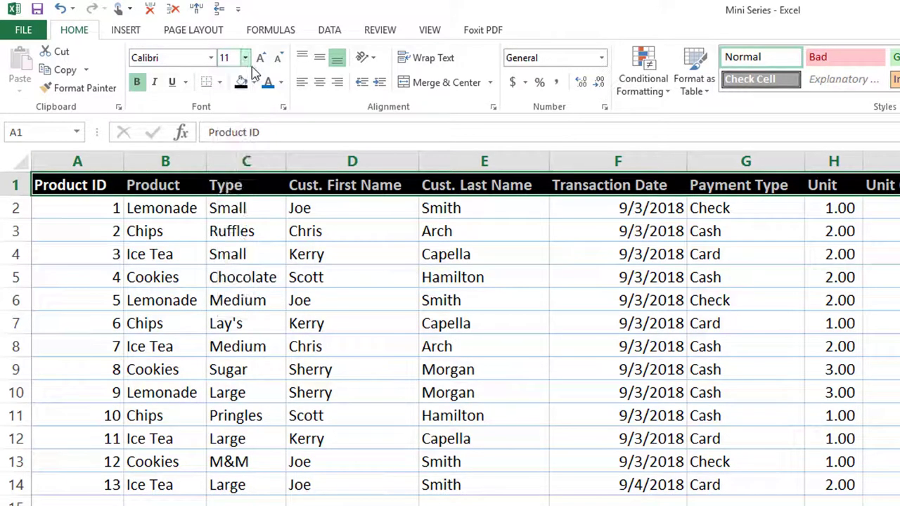
{"action": "left_click", "coordinate": [261, 57]}
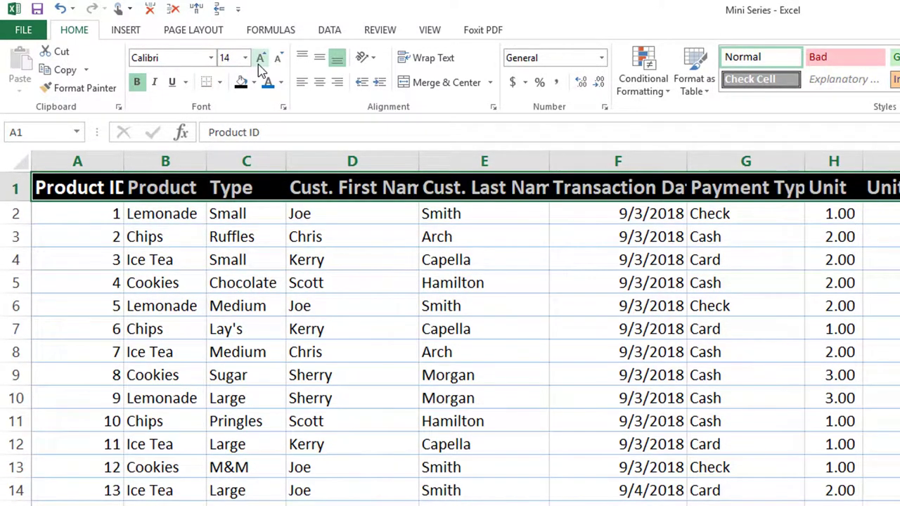
{"action": "left_click", "coordinate": [261, 58]}
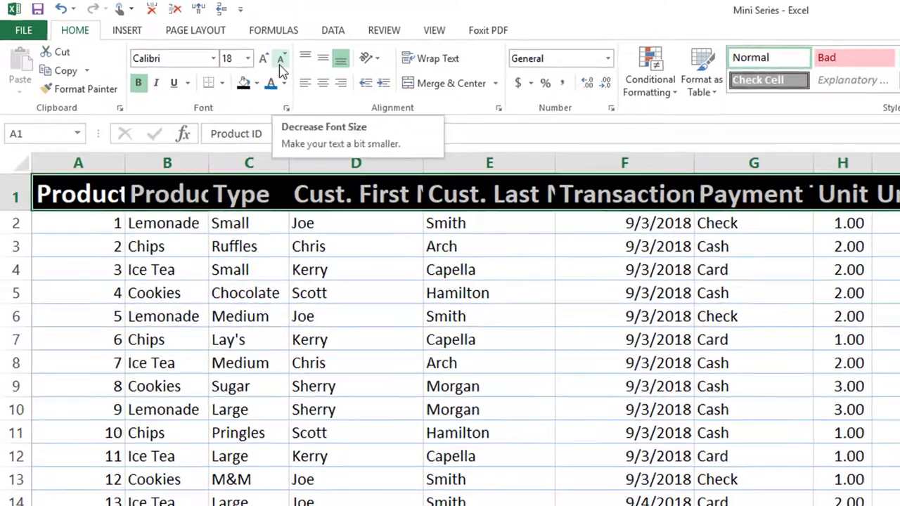
{"action": "left_click", "coordinate": [281, 57]}
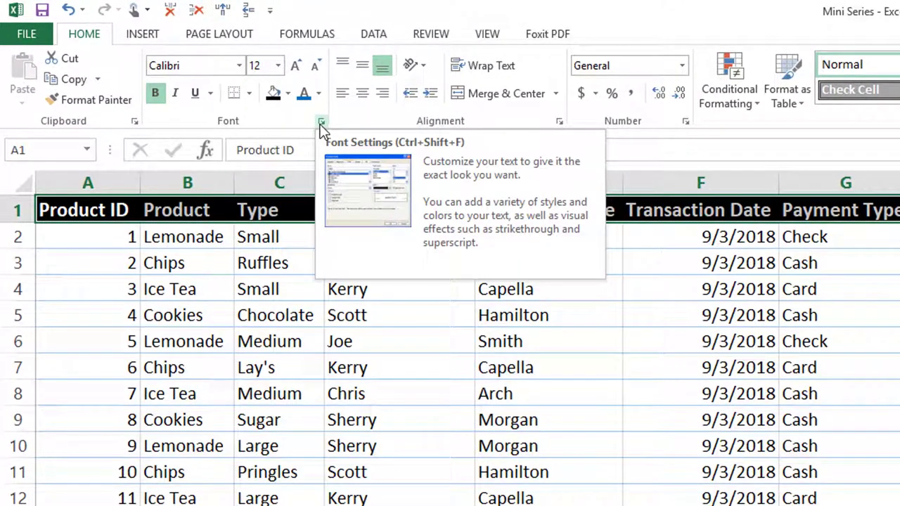
{"action": "left_click", "coordinate": [322, 123]}
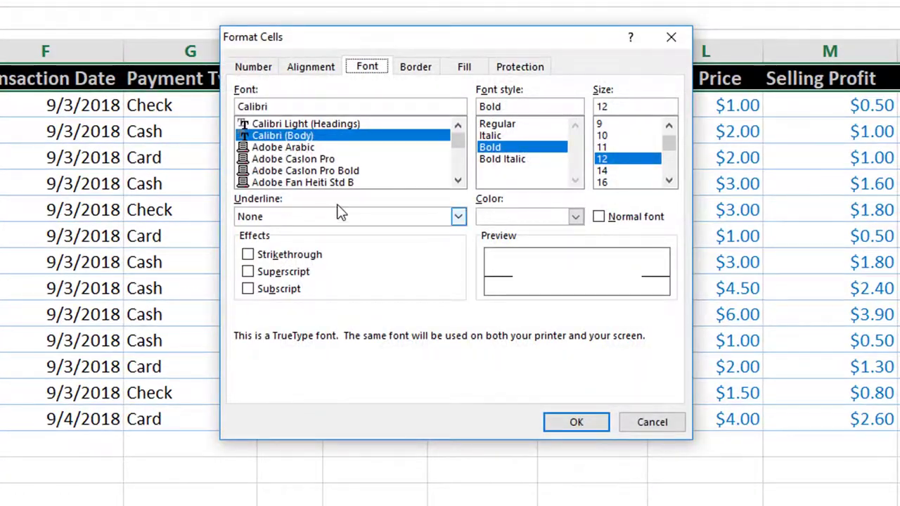
{"action": "left_click", "coordinate": [253, 66]}
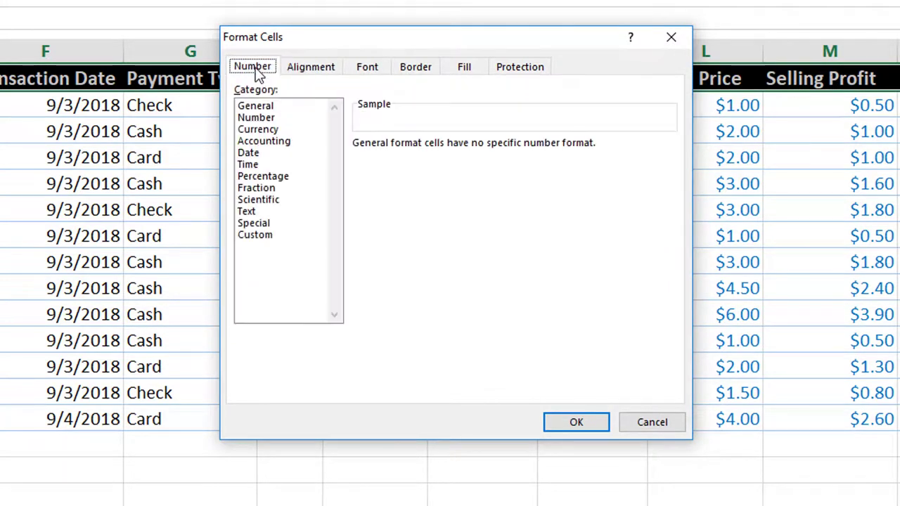
{"action": "left_click", "coordinate": [311, 66]}
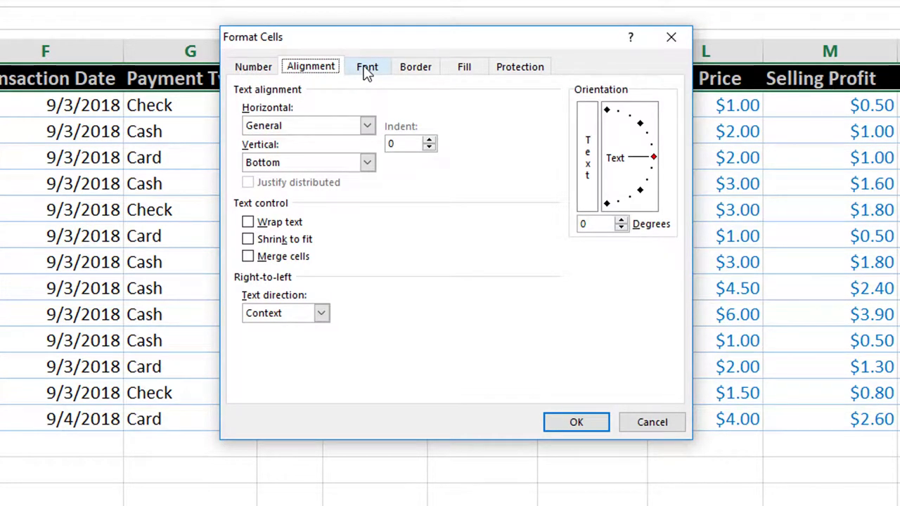
{"action": "left_click", "coordinate": [366, 66]}
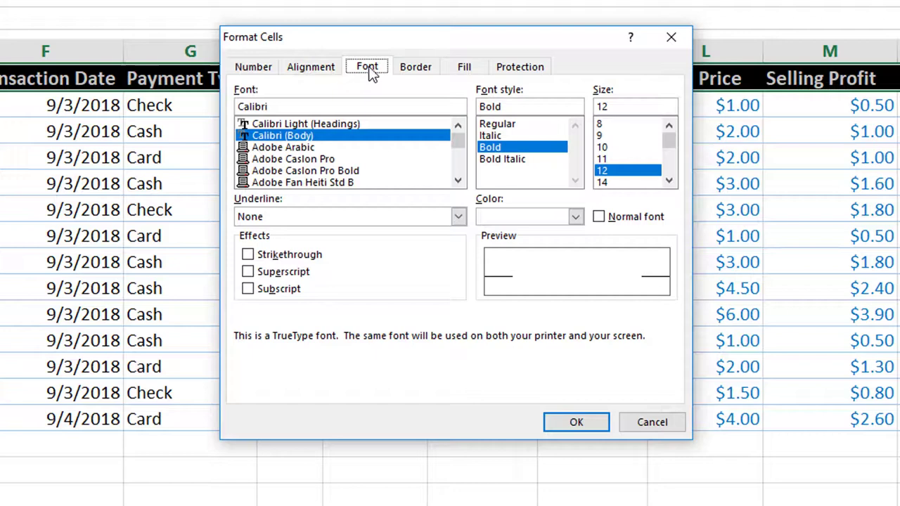
{"action": "left_click", "coordinate": [463, 66]}
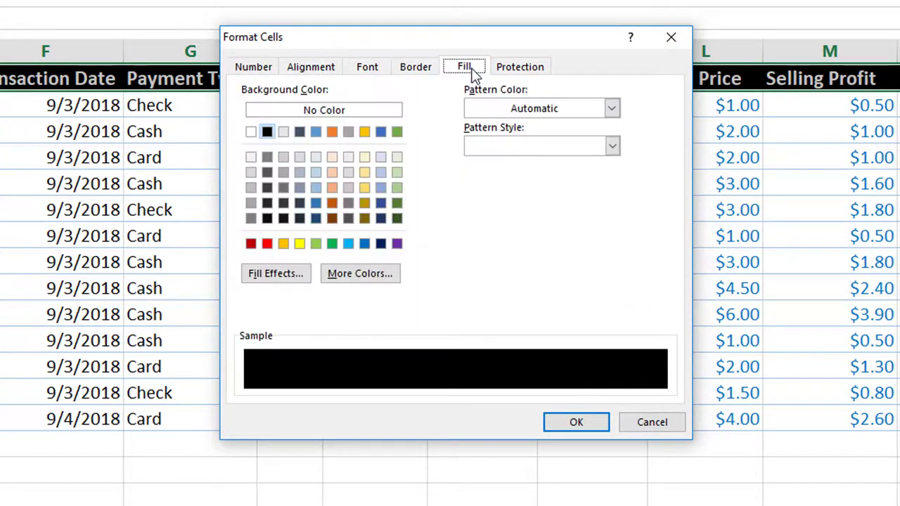
{"action": "left_click", "coordinate": [520, 66]}
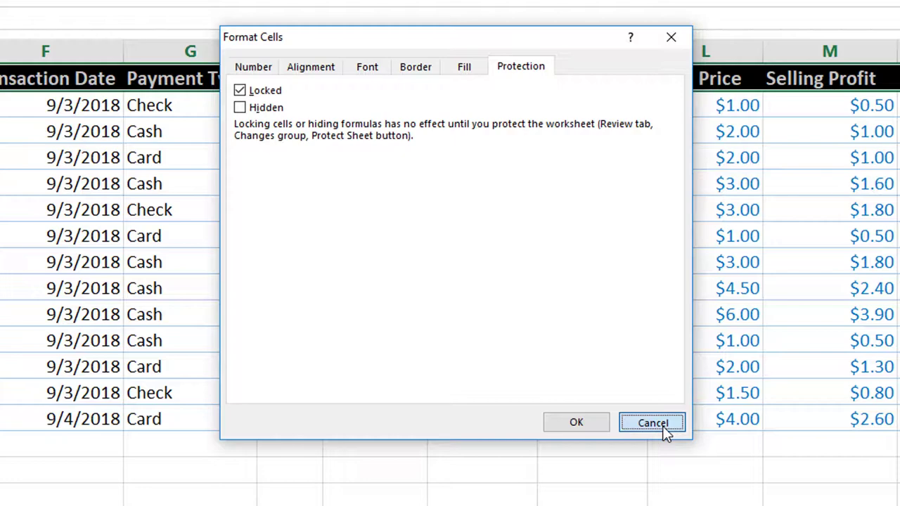
{"action": "left_click", "coordinate": [652, 422]}
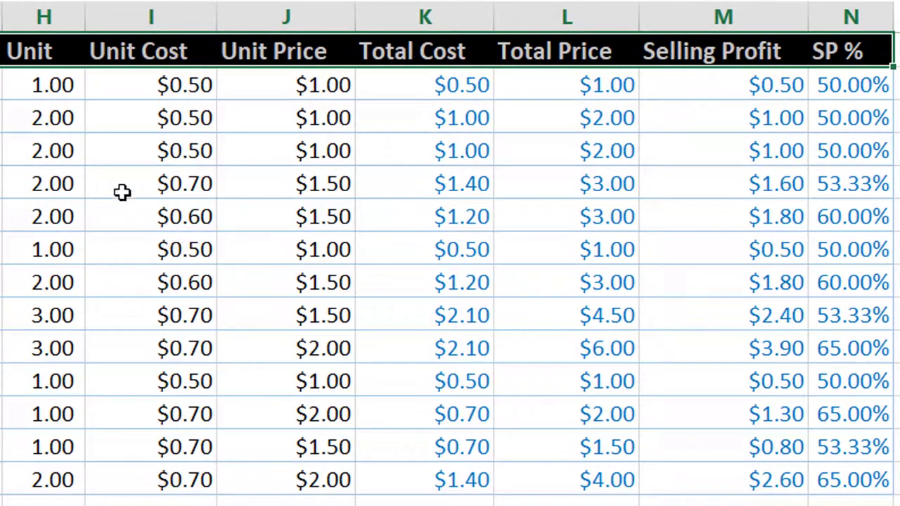
- Select the Unit values in H2:H14 and open the fill colour choices
{"action": "left_click", "coordinate": [53, 84]}
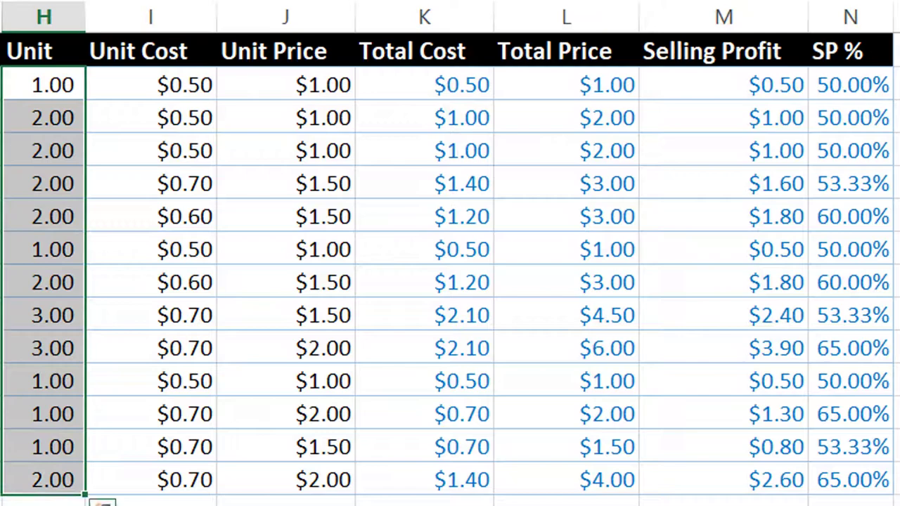
{"action": "left_click", "coordinate": [363, 118]}
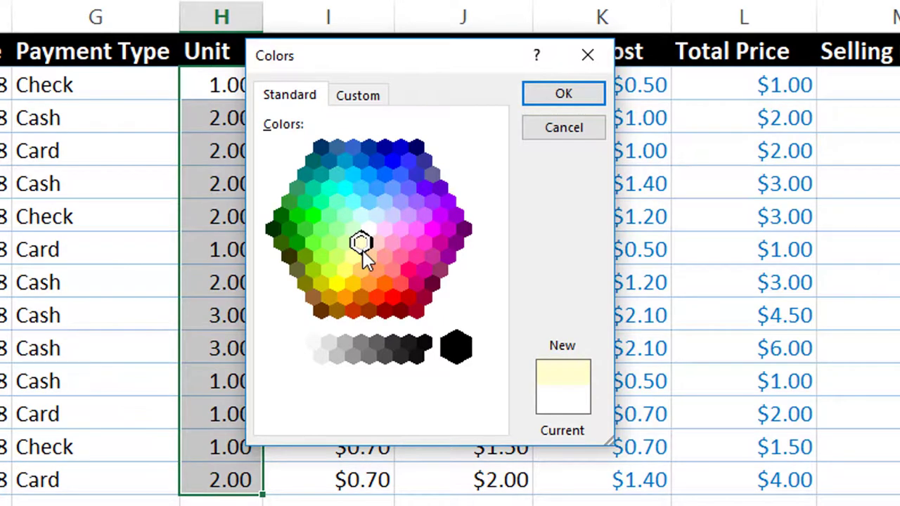
{"action": "mouse_move", "coordinate": [390, 256]}
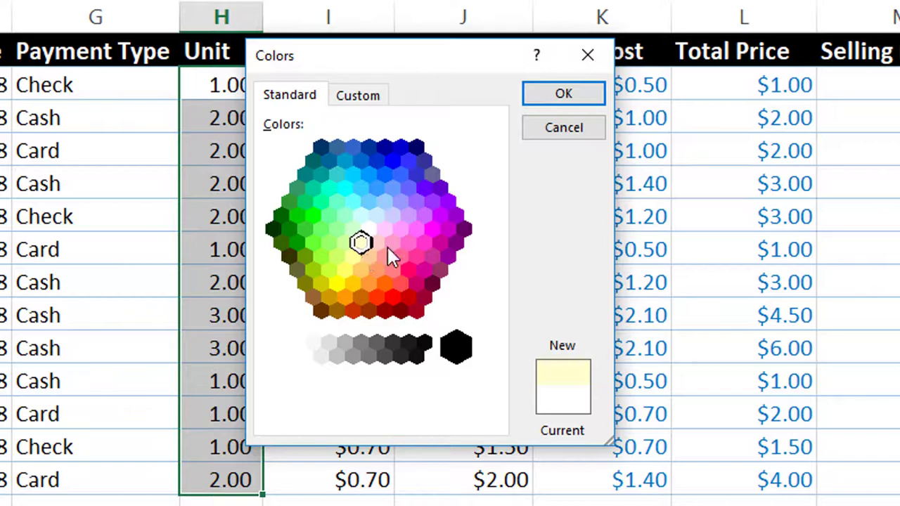